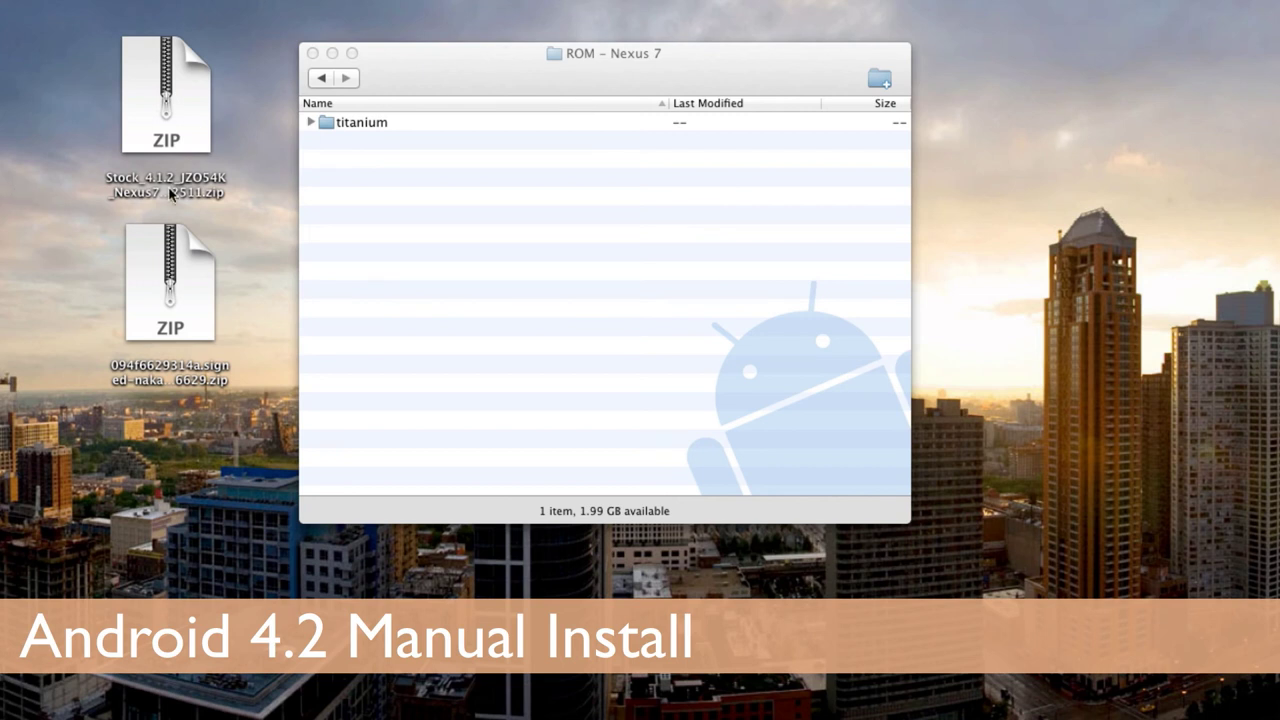
- Select both ROM zip files on the desktop and copy them onto the Nexus 7
left_click(164, 96)
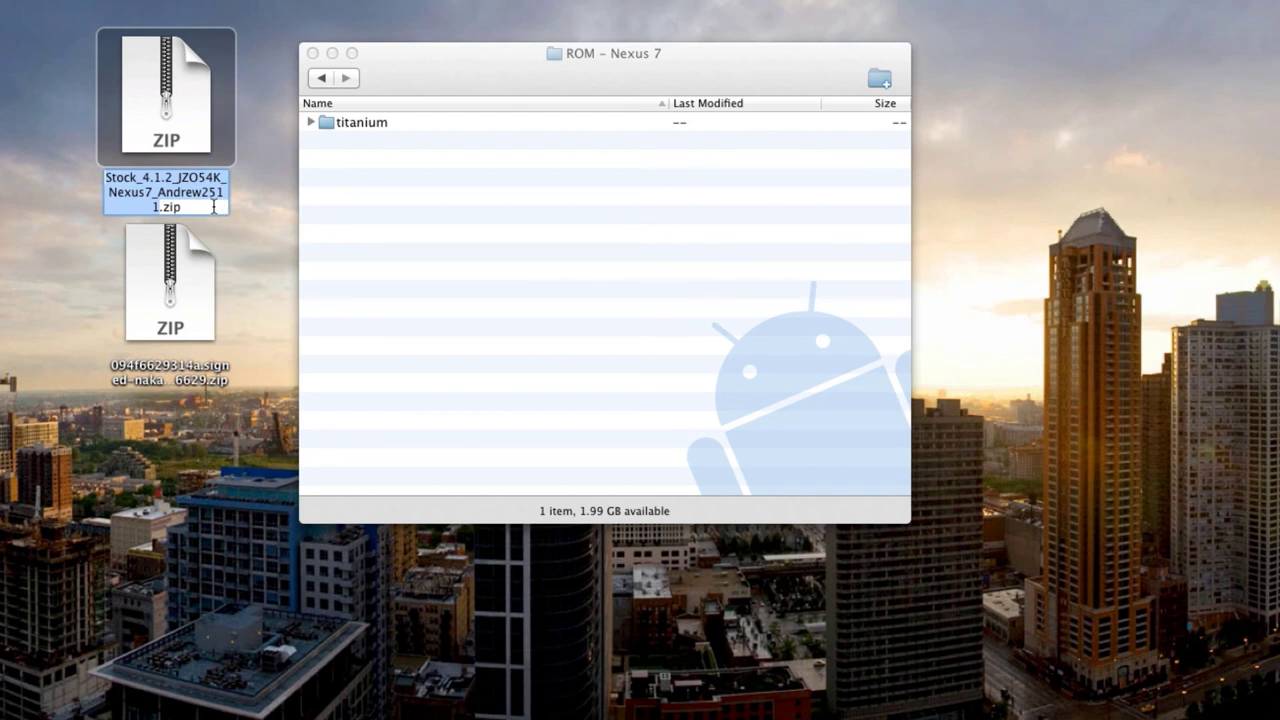
left_click(168, 284)
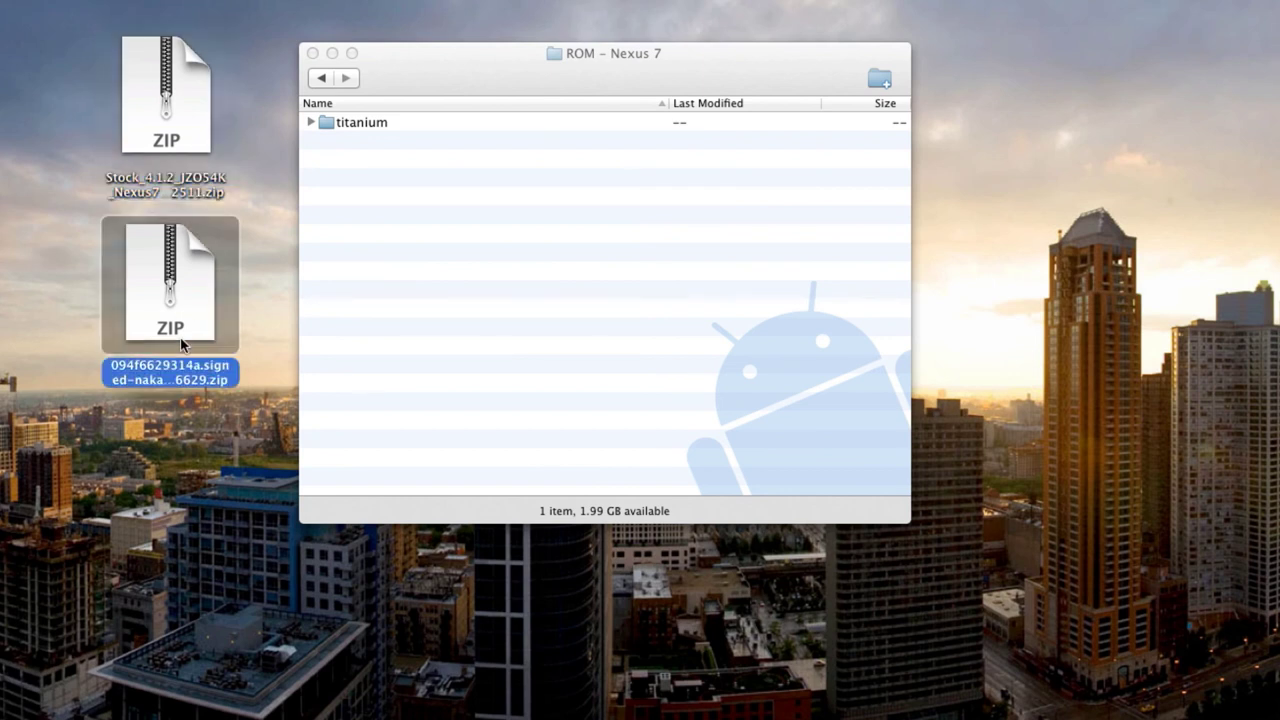
mouse_move(98, 140)
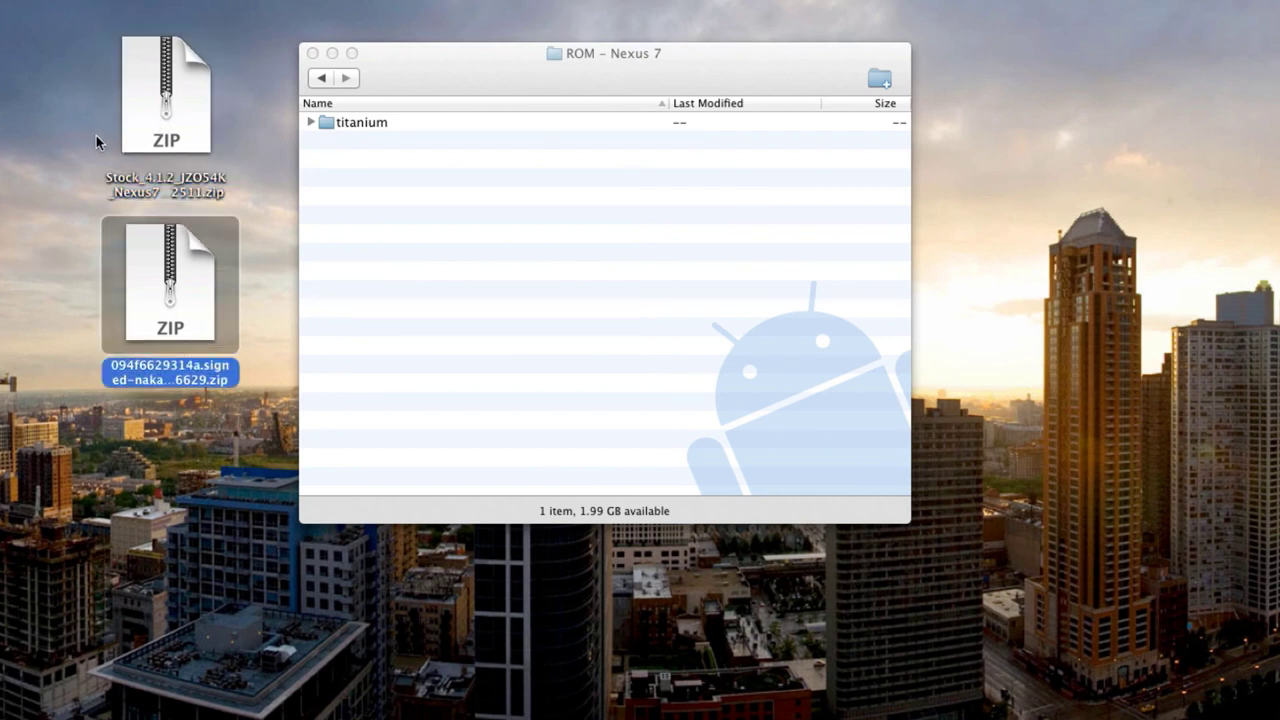
left_click(228, 164)
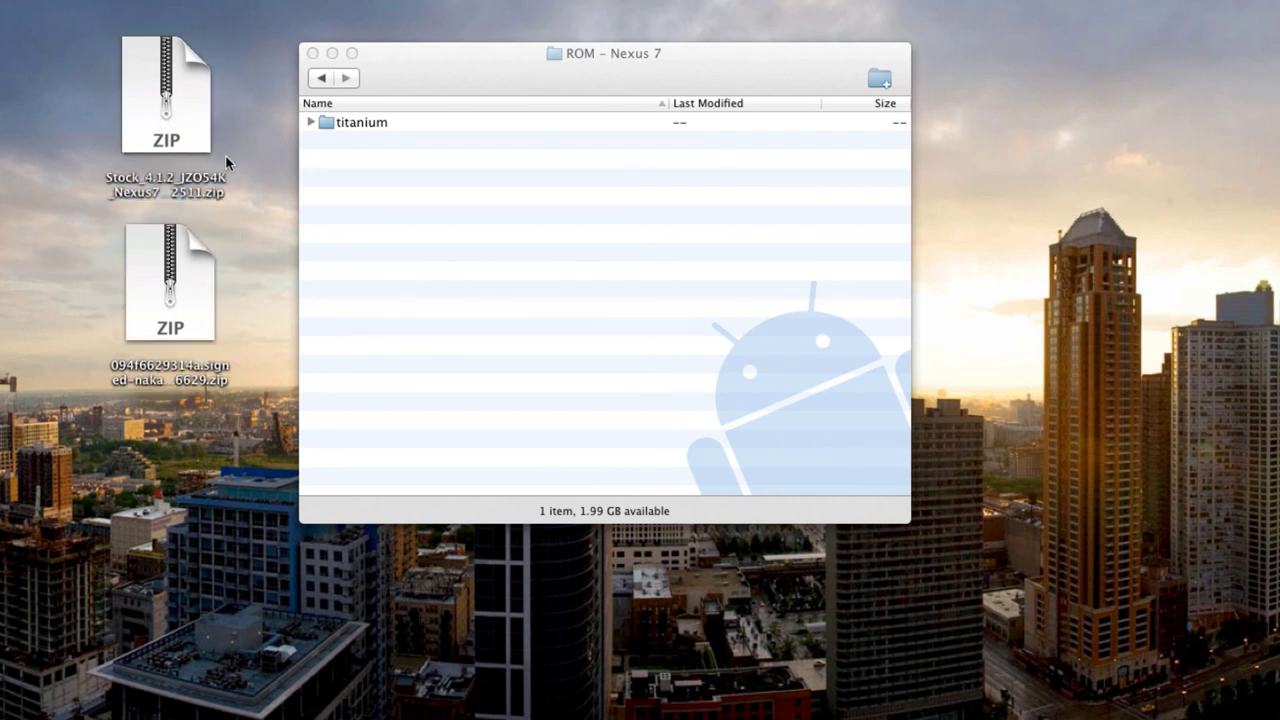
mouse_move(58, 96)
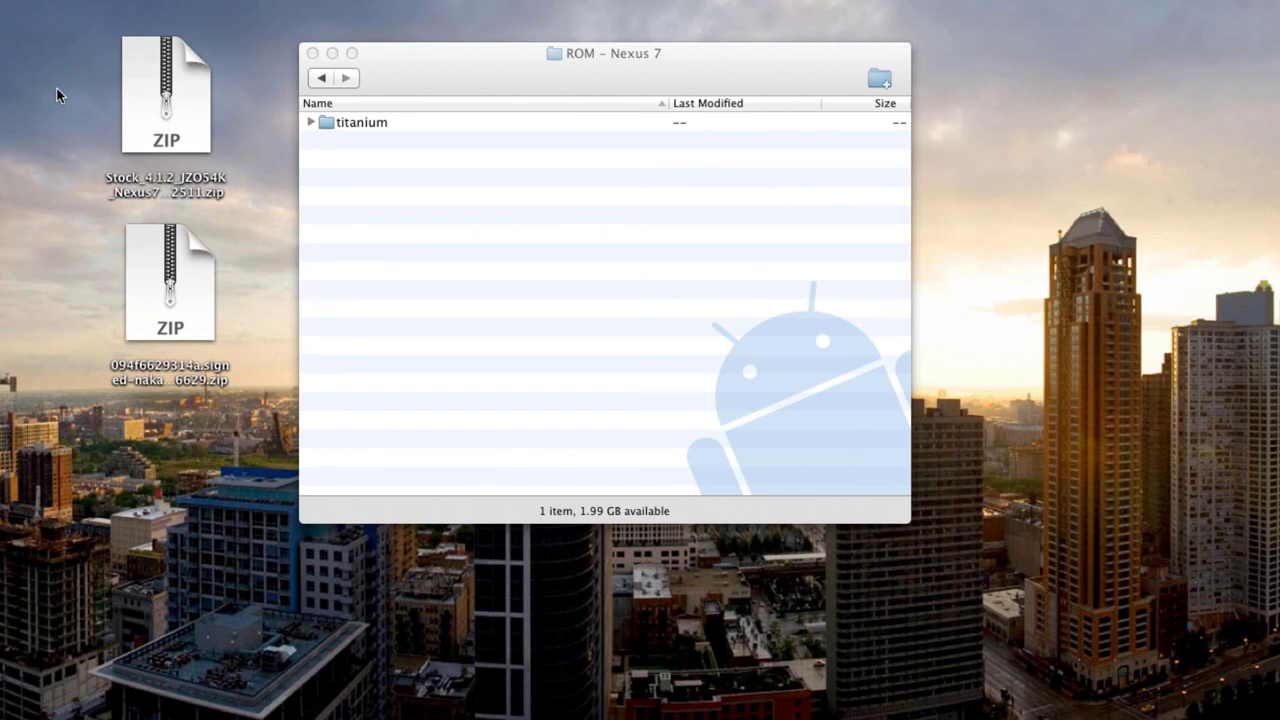
left_click_drag(164, 96, 470, 190)
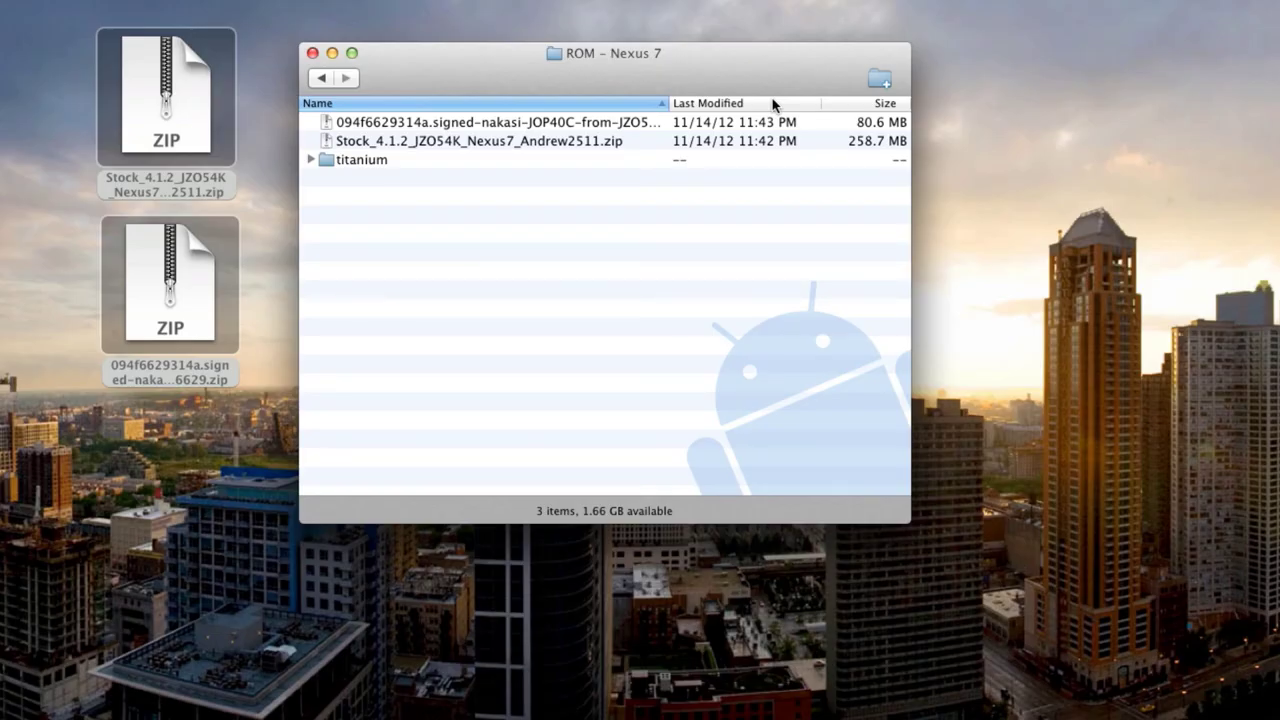
- Check the copied zips in the ROM folder, including the 80.6 MB signed zip
left_click(480, 122)
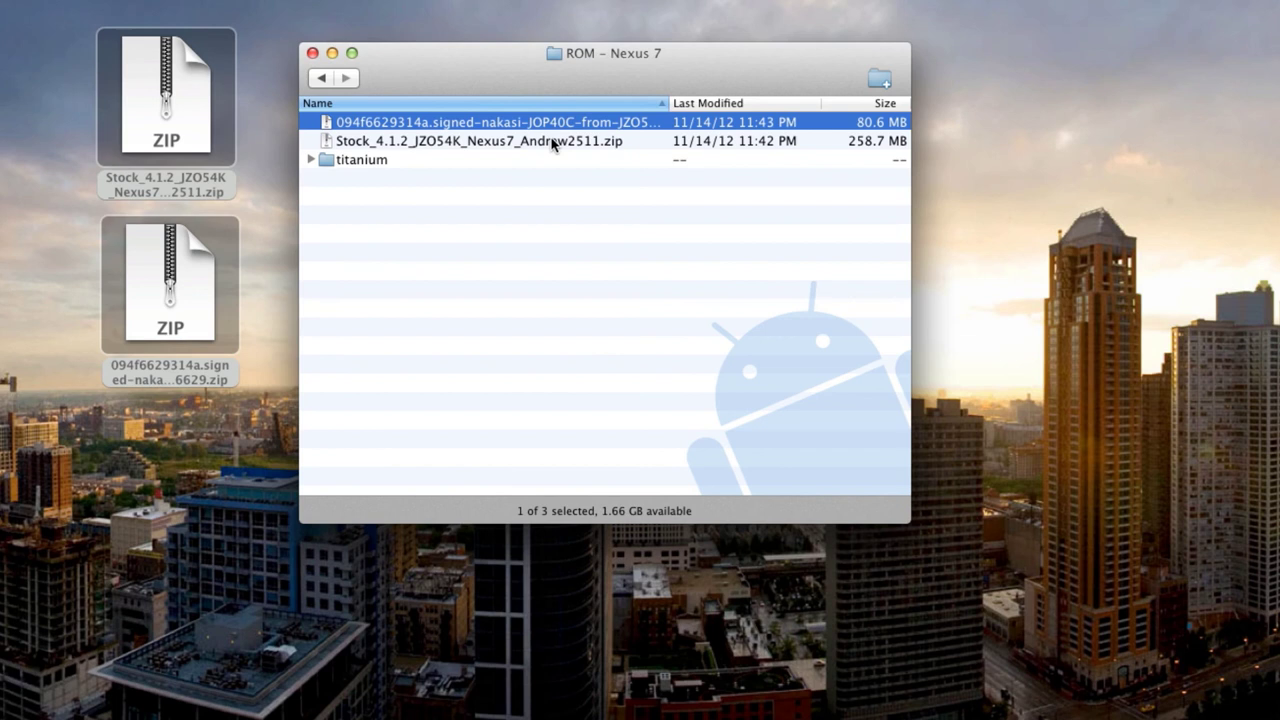
left_click(480, 140)
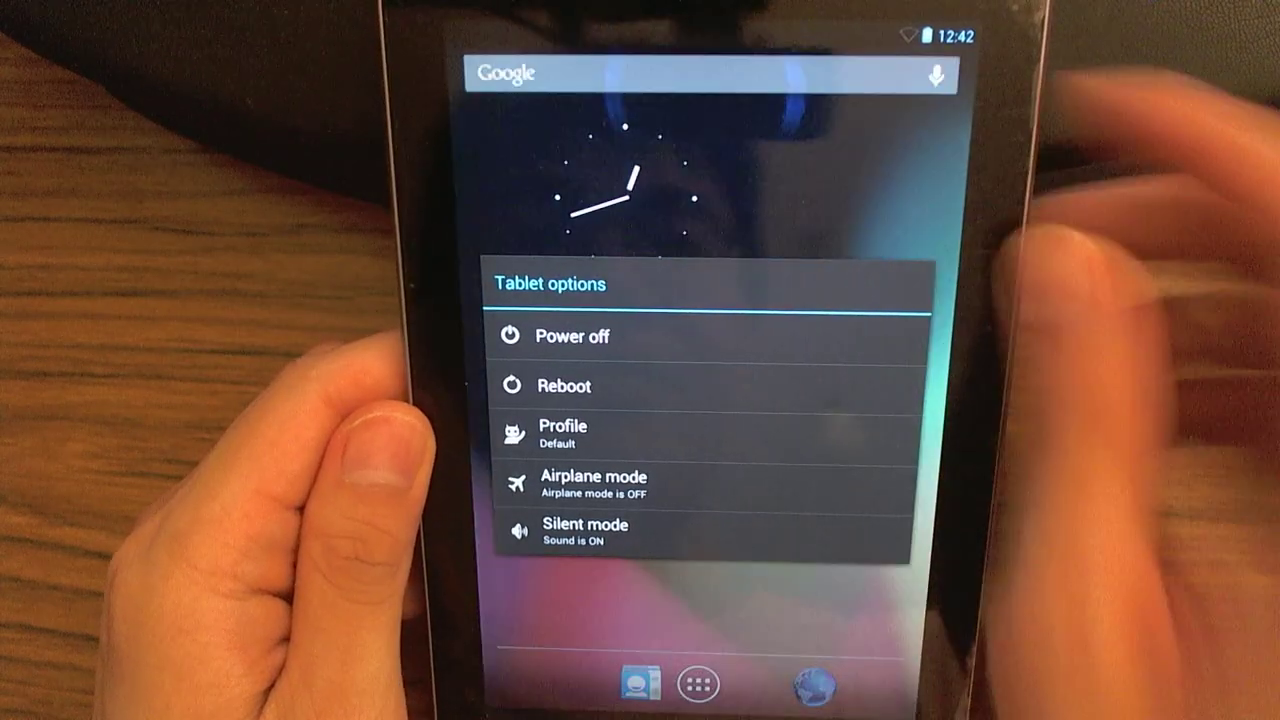
- Choose 'zip from sdcard' in ClockworkMod Recovery and scroll the /sdcard/ list
left_click(564, 384)
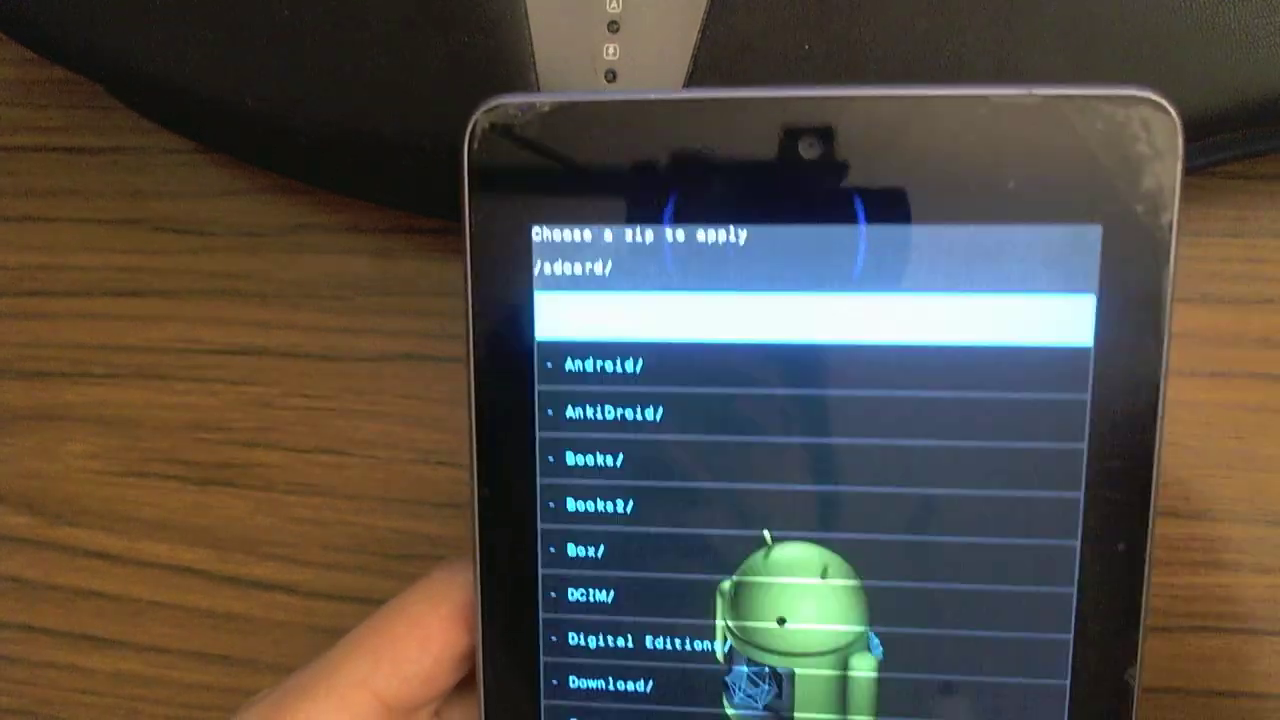
scroll("down", 3)
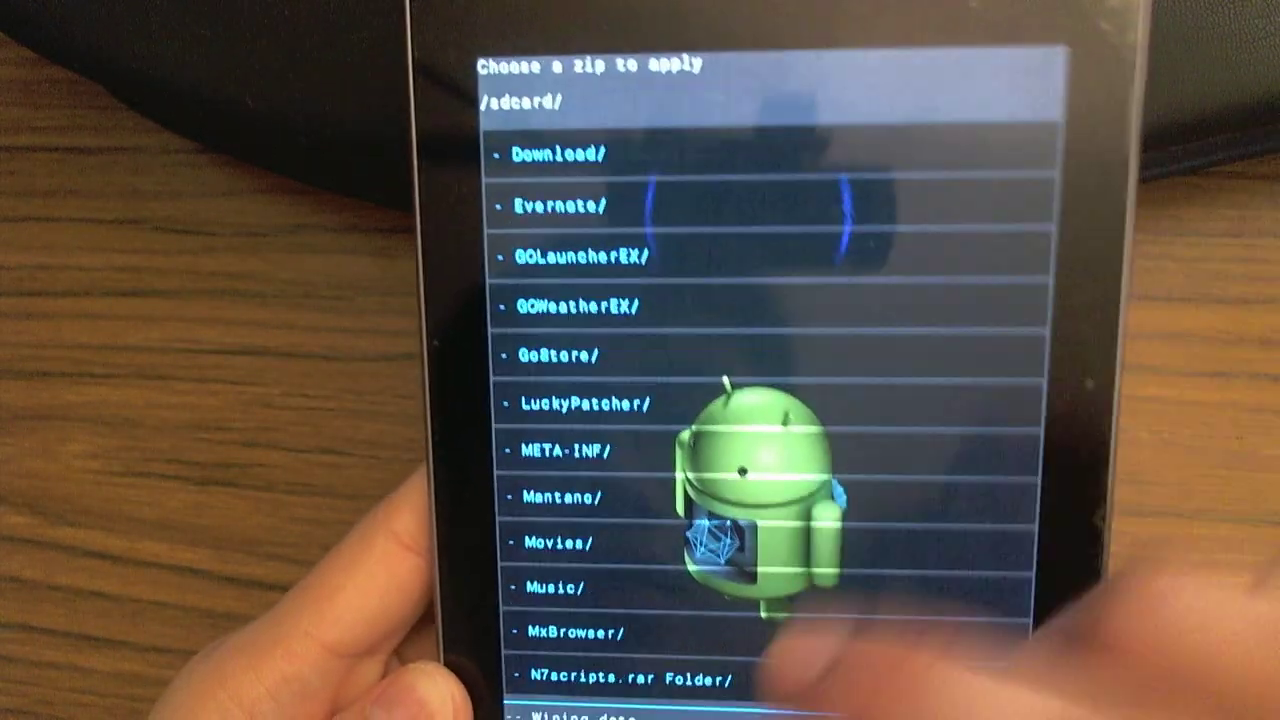